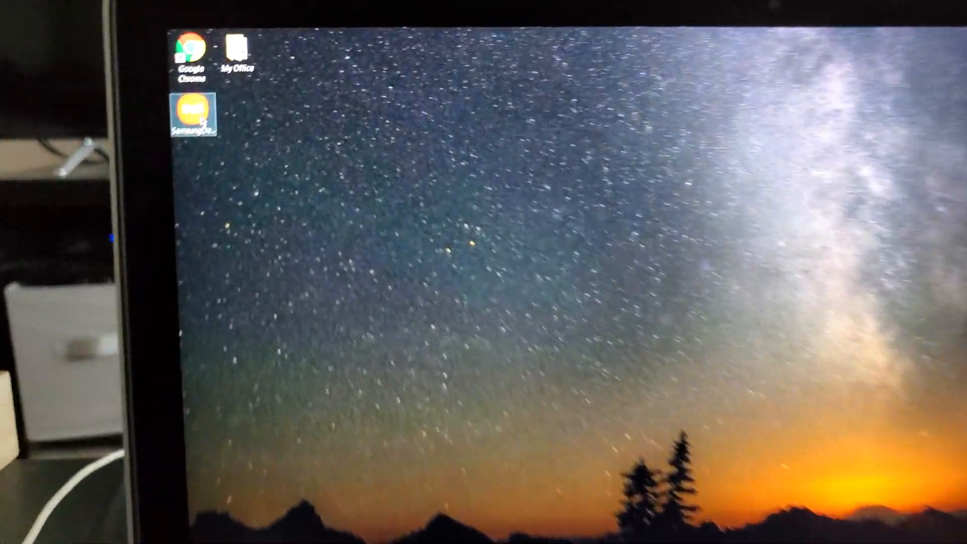
{"action": "mouse_move", "coordinate": [203, 154]}
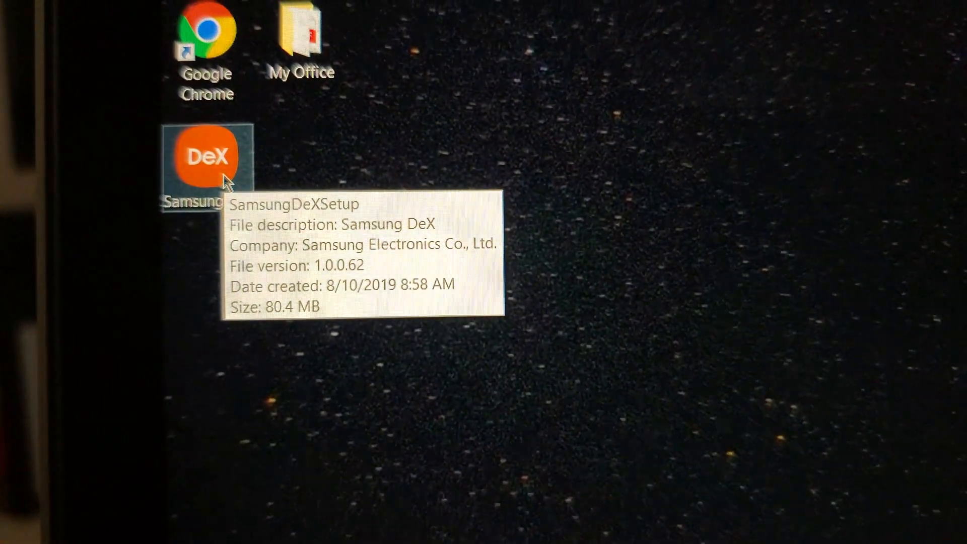
- Launch the SamsungDeXSetup installer from the Windows desktop to reach its welcome screen
{"action": "double_click", "coordinate": [205, 154]}
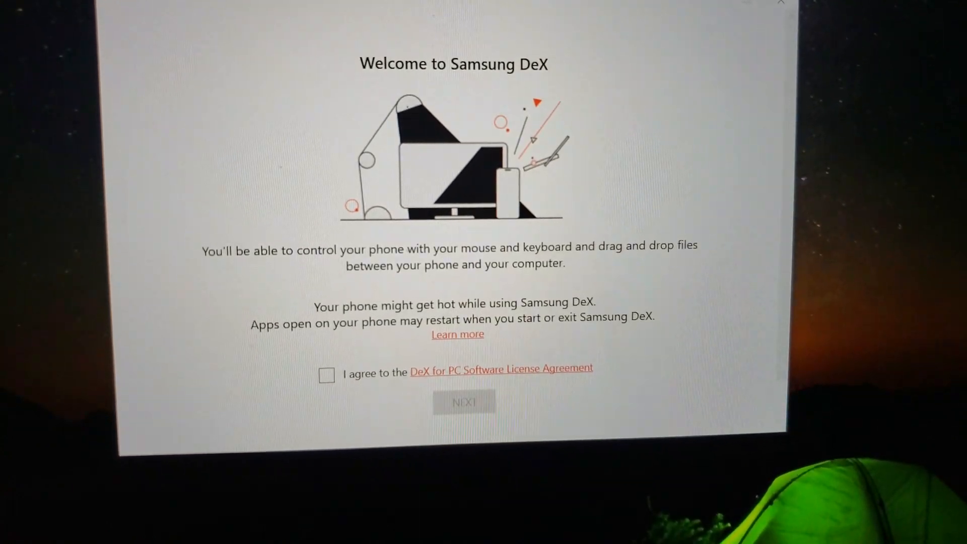
- Accept the license, keep the default folder, and install DeX for PC with UAC approval
{"action": "left_click", "coordinate": [327, 374]}
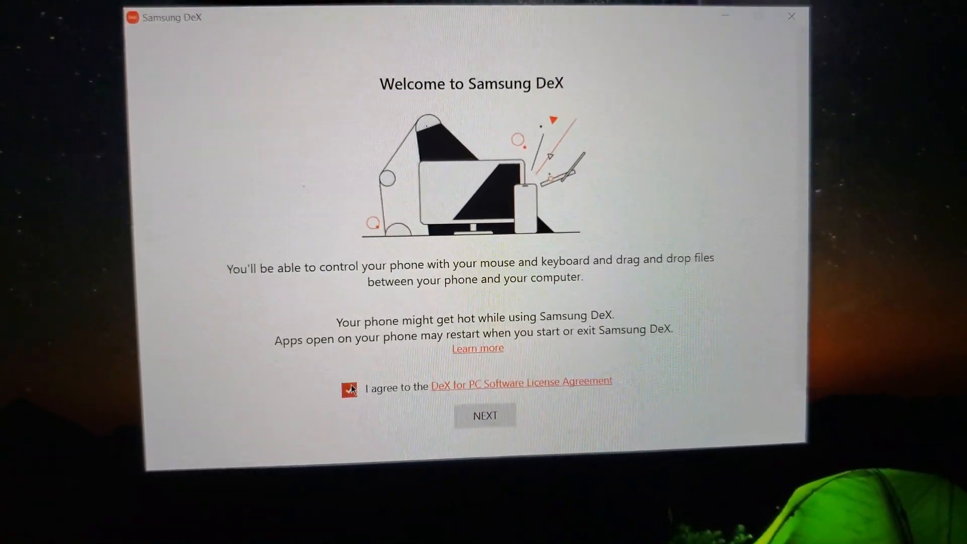
{"action": "left_click", "coordinate": [348, 390]}
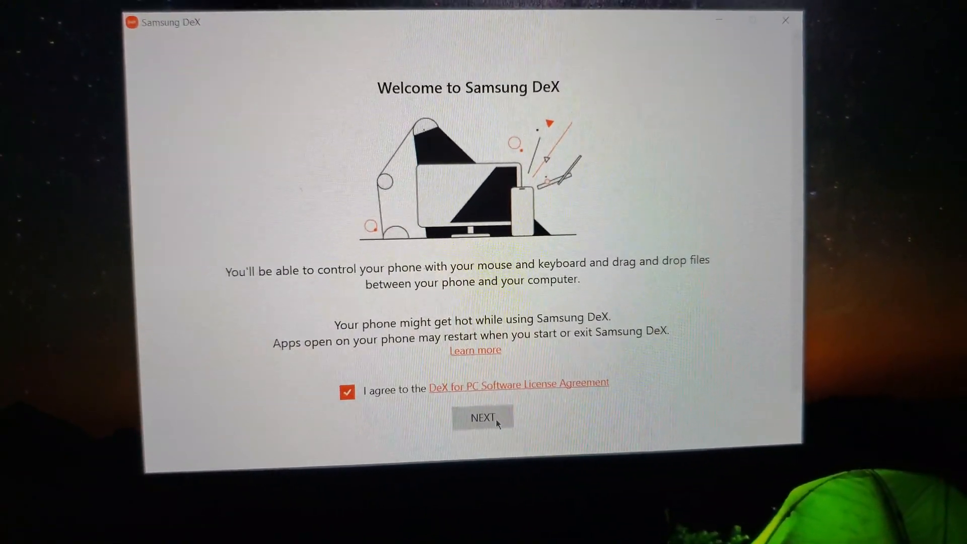
{"action": "left_click", "coordinate": [483, 418]}
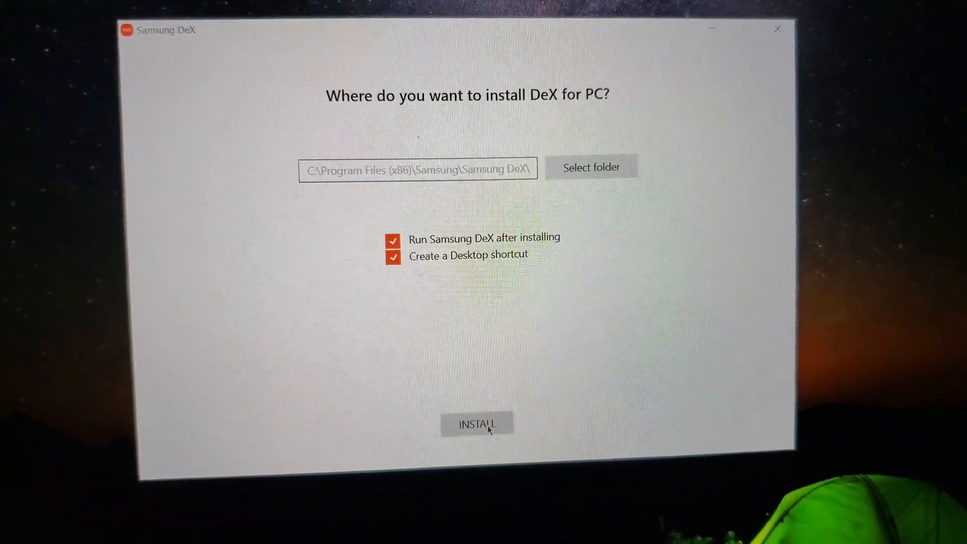
{"action": "left_click", "coordinate": [477, 424]}
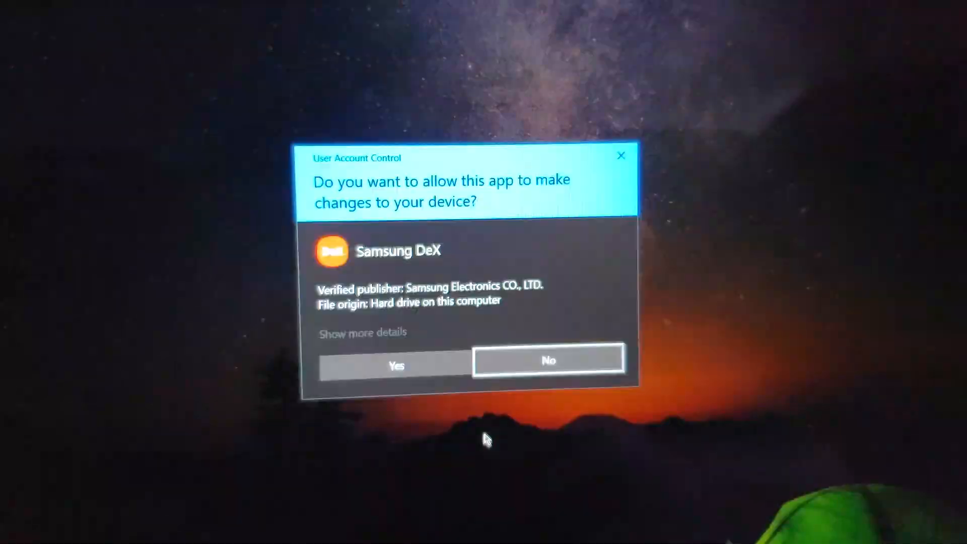
{"action": "left_click", "coordinate": [395, 365]}
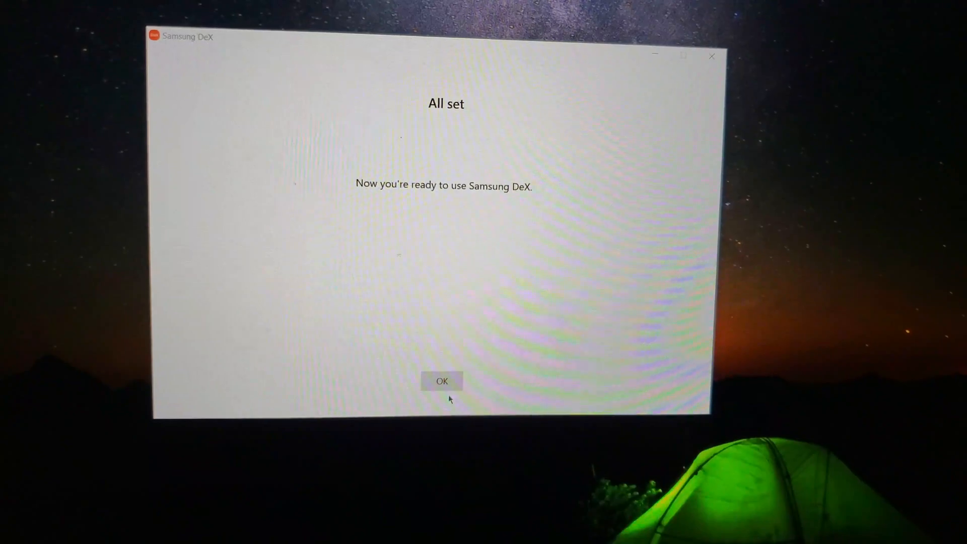
- Finish setup and install the required Samsung USB driver for mobile phones with UAC approval
{"action": "left_click", "coordinate": [442, 381]}
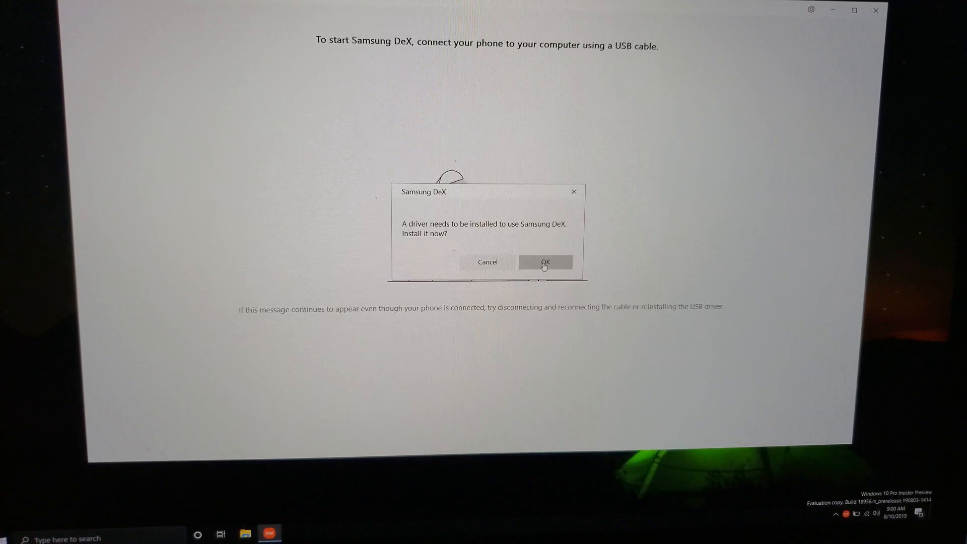
{"action": "left_click", "coordinate": [545, 262]}
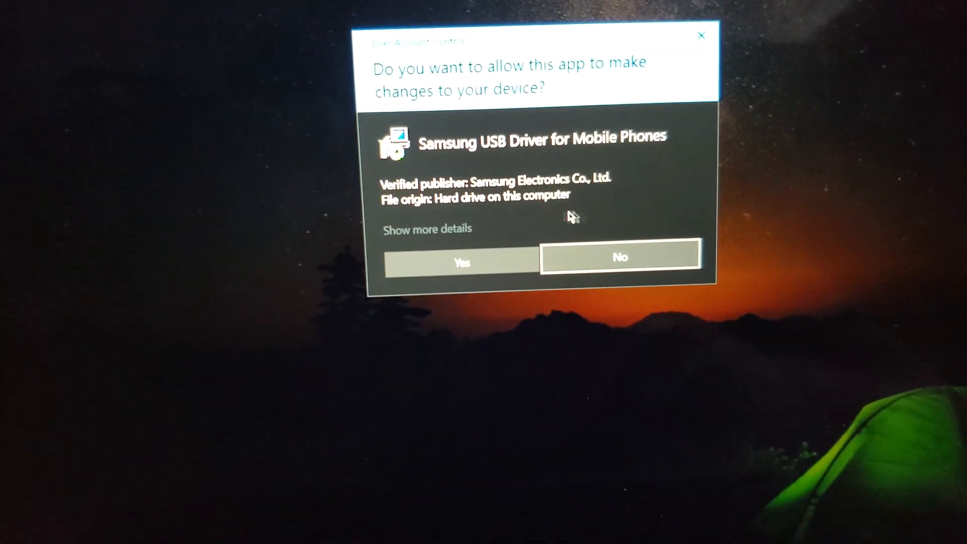
{"action": "left_click", "coordinate": [460, 261]}
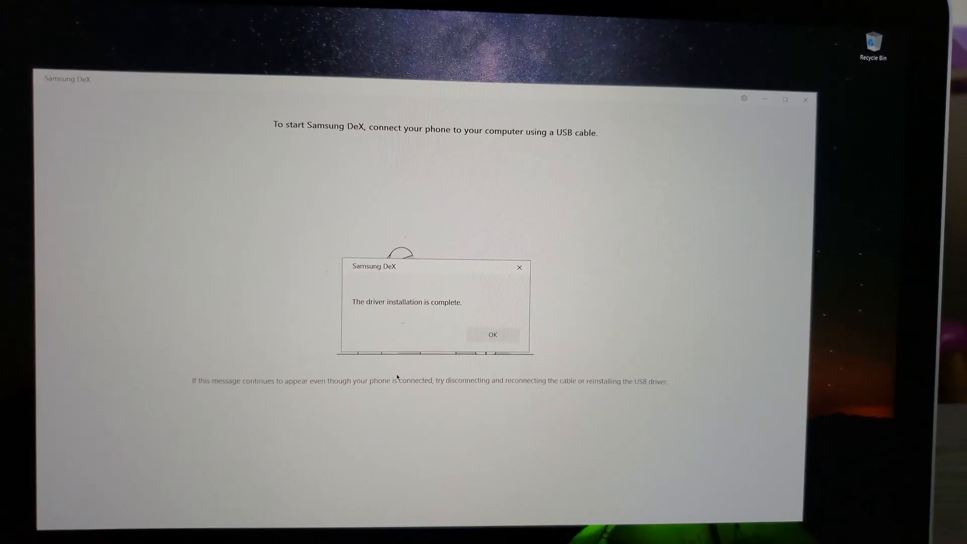
{"action": "left_click", "coordinate": [492, 334]}
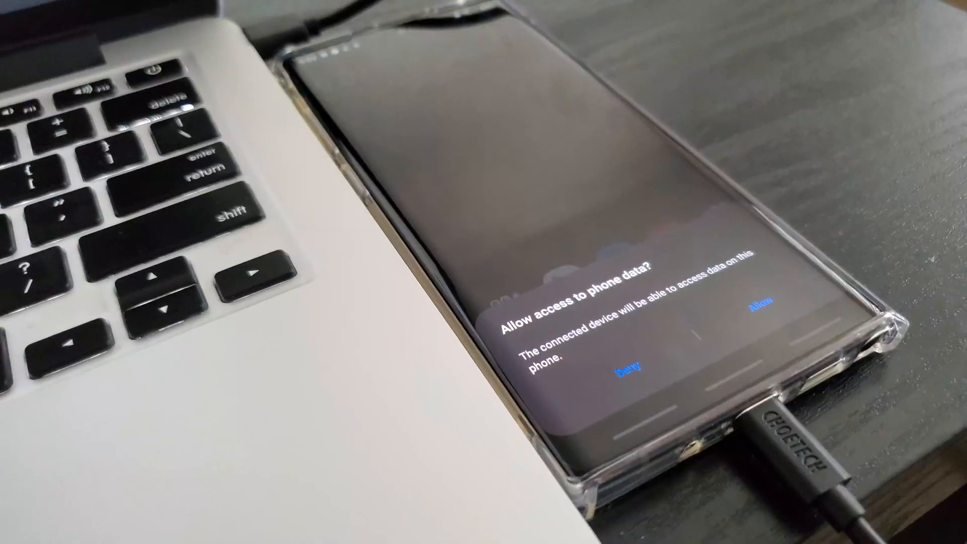
- Allow the connected computer to access phone data on the Galaxy phone's prompt
{"action": "left_click", "coordinate": [758, 290]}
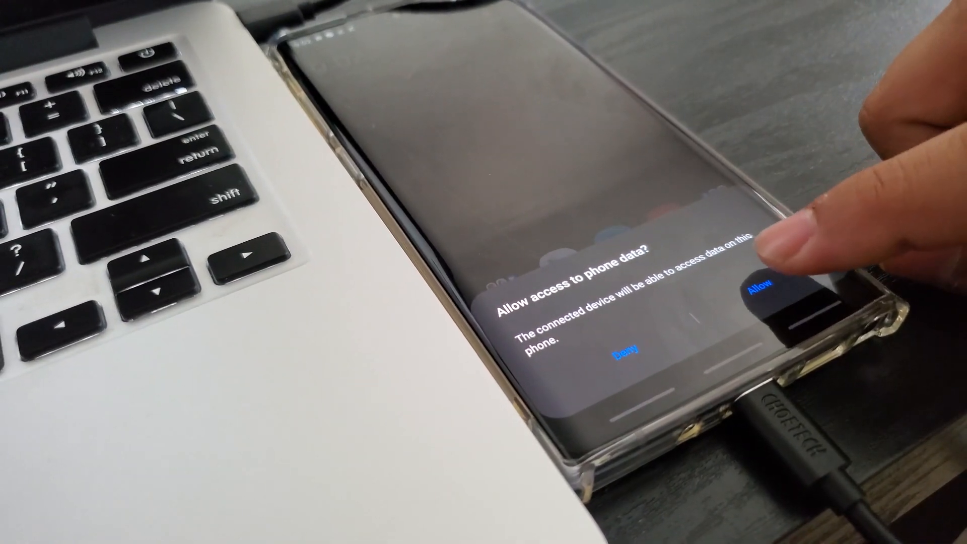
{"action": "left_click", "coordinate": [759, 290]}
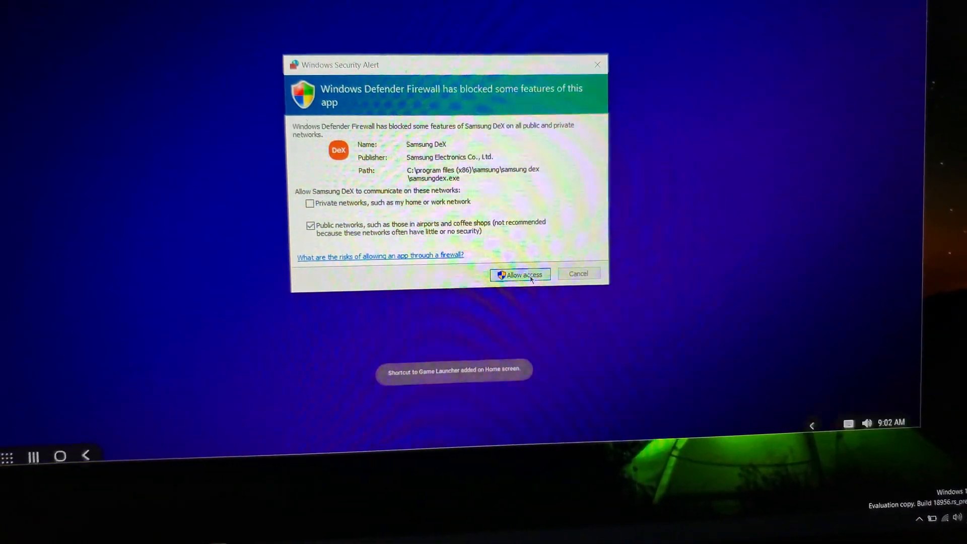
- Allow Samsung DeX through the Windows Defender Firewall alert
{"action": "left_click", "coordinate": [519, 274]}
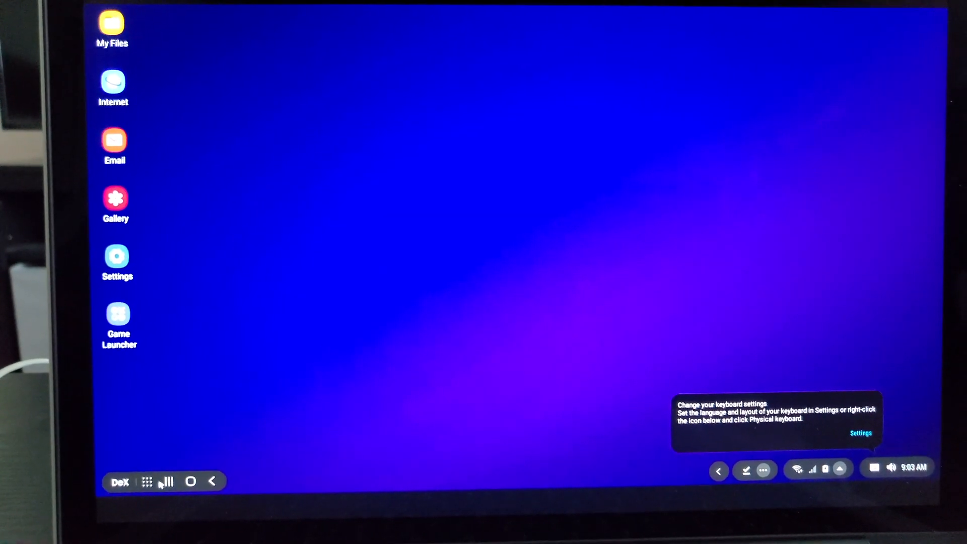
- Dismiss the keyboard tip, check finder search, and raise the System volume slider
{"action": "left_click", "coordinate": [147, 481]}
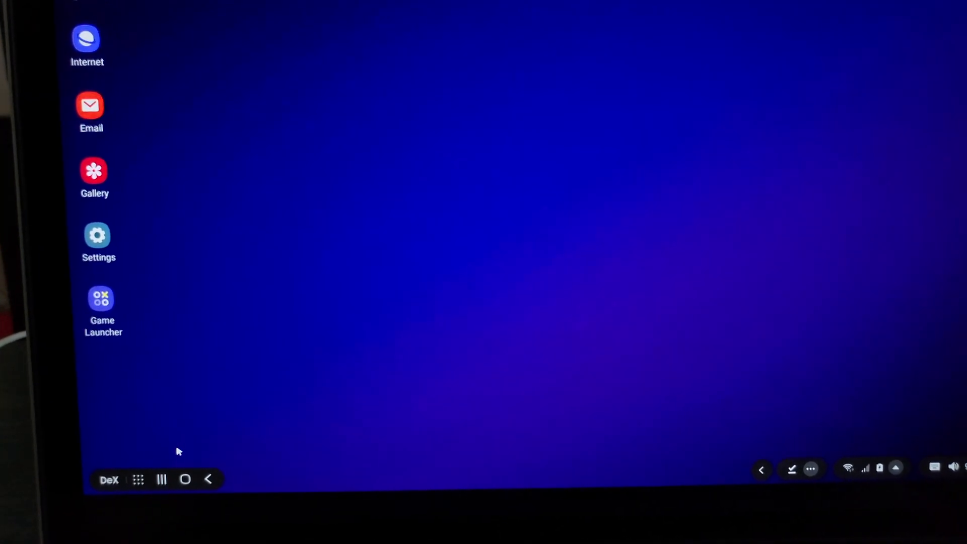
{"action": "left_click", "coordinate": [161, 480]}
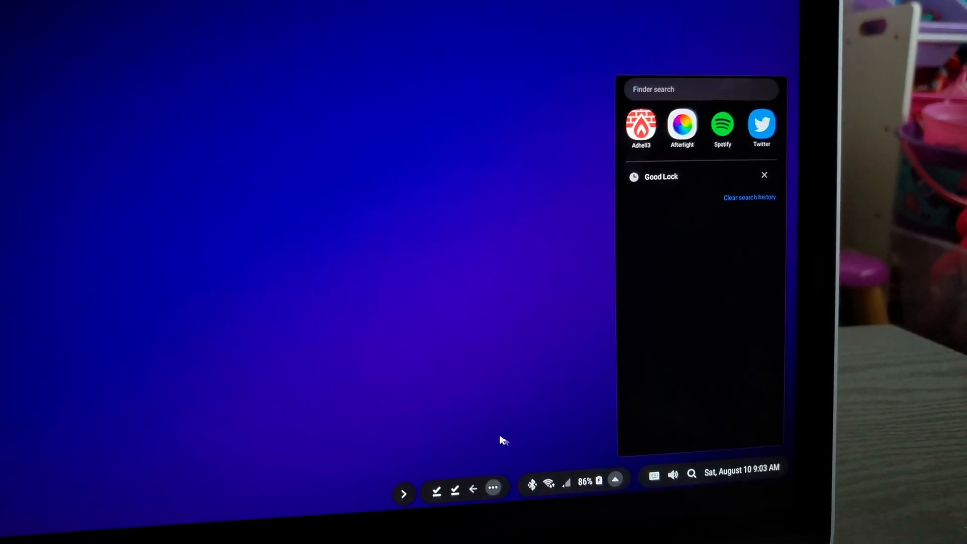
{"action": "left_click", "coordinate": [673, 467]}
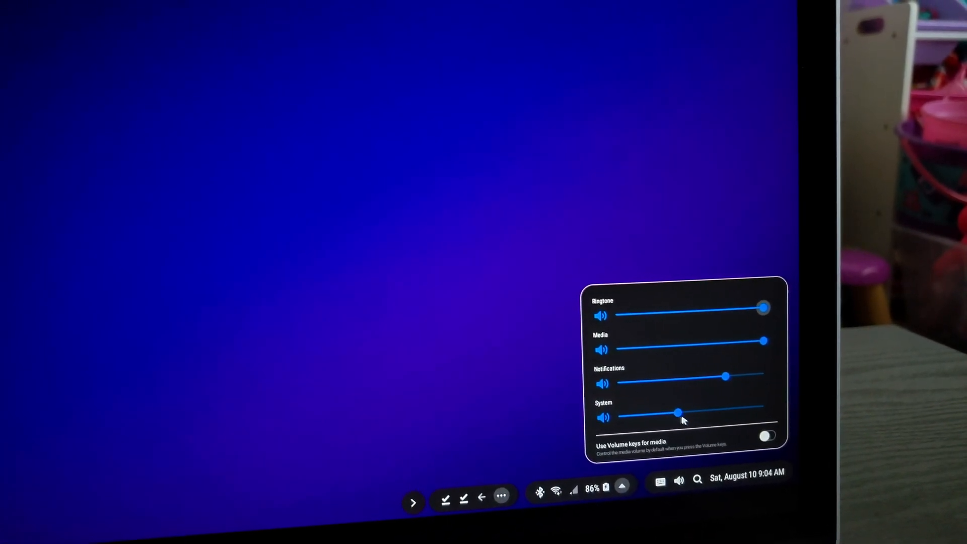
{"action": "left_click_drag", "start_coordinate": [678, 413], "coordinate": [768, 416]}
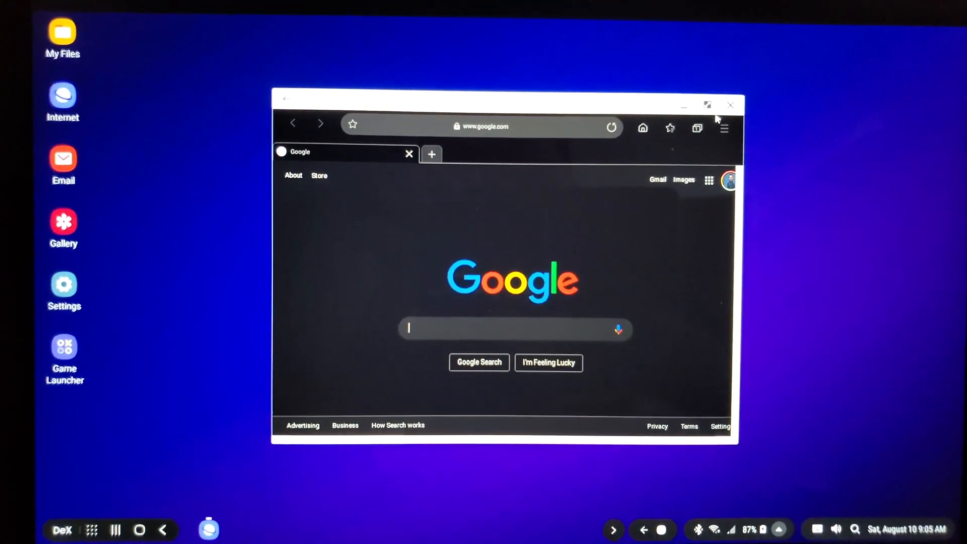
- Maximize the browser, search 'twitter' and browse the suggested Twitter profile page
{"action": "left_click", "coordinate": [707, 105]}
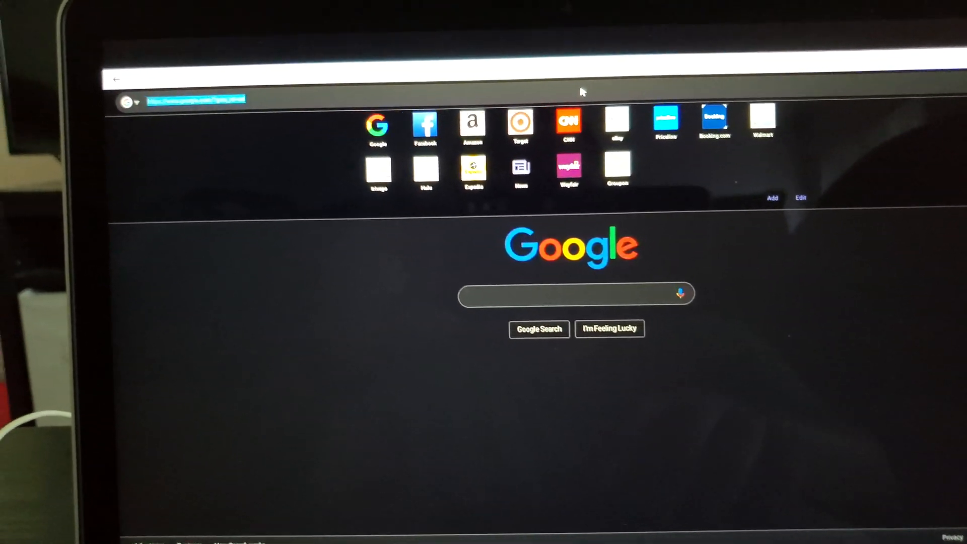
{"action": "type", "text": "twitter.com/samsungrydah"}
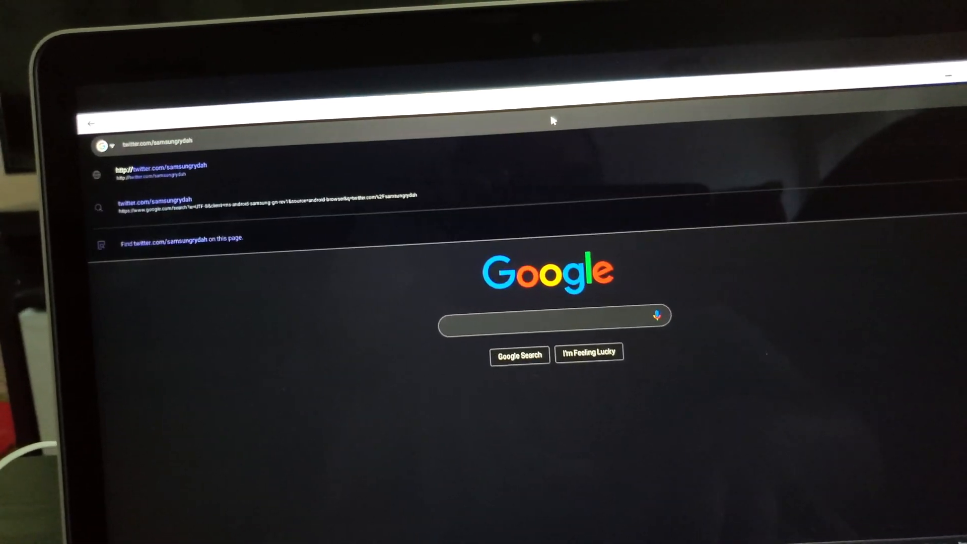
{"action": "left_click", "coordinate": [154, 170]}
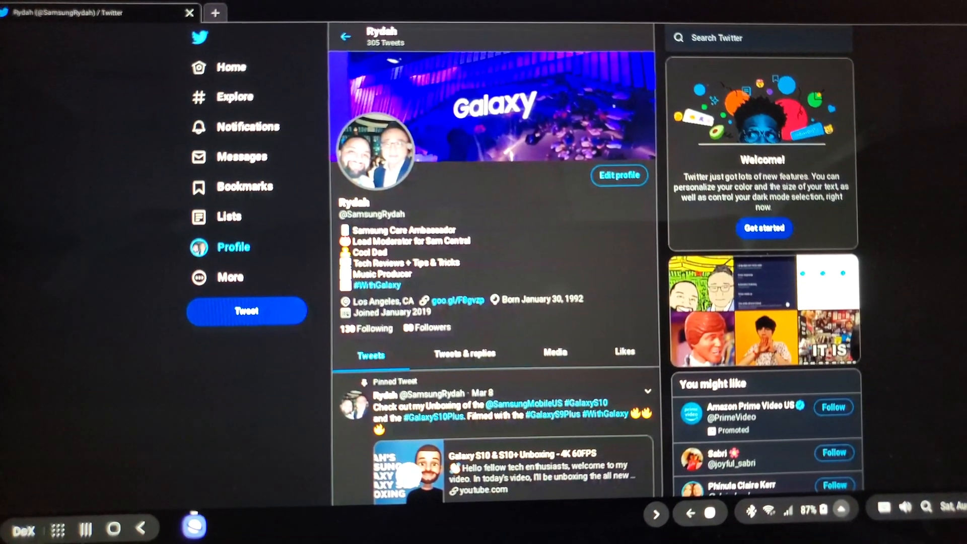
{"action": "scroll", "scroll_direction": "down", "scroll_amount": 3}
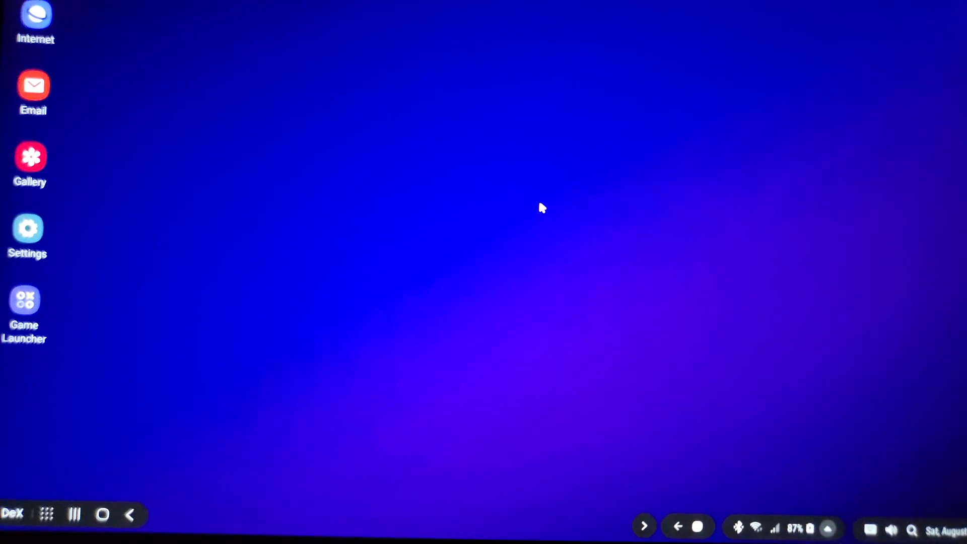
- Reach Samsung DeX Labs experimental features from the taskbar DeX button
{"action": "left_click", "coordinate": [12, 513]}
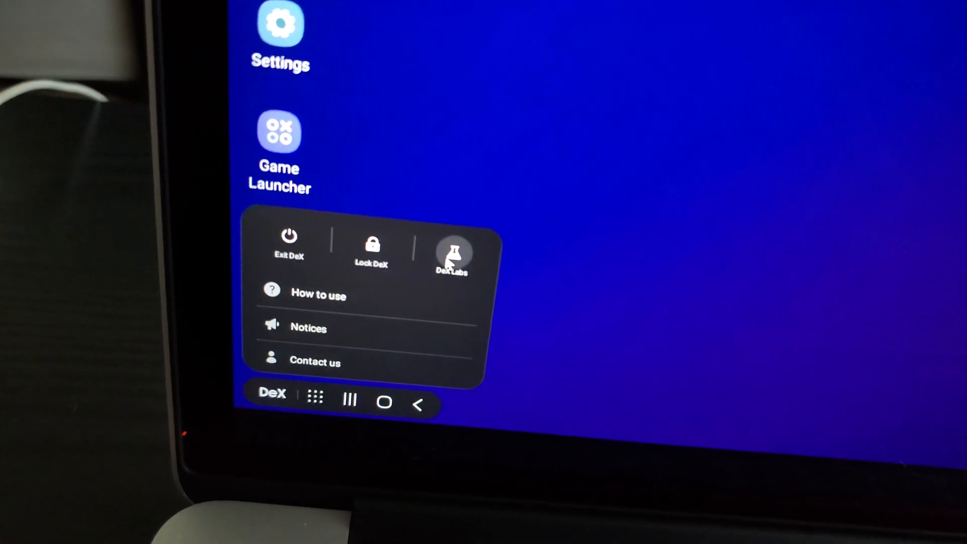
{"action": "left_click", "coordinate": [453, 253]}
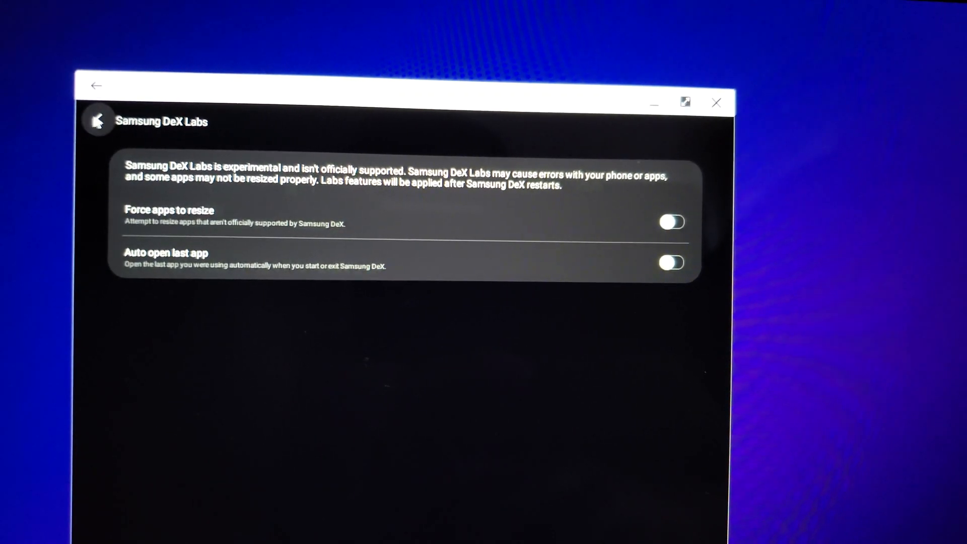
- Pick a new wallpaper under Wallpapers for Samsung DeX and close the settings app
{"action": "left_click", "coordinate": [97, 121]}
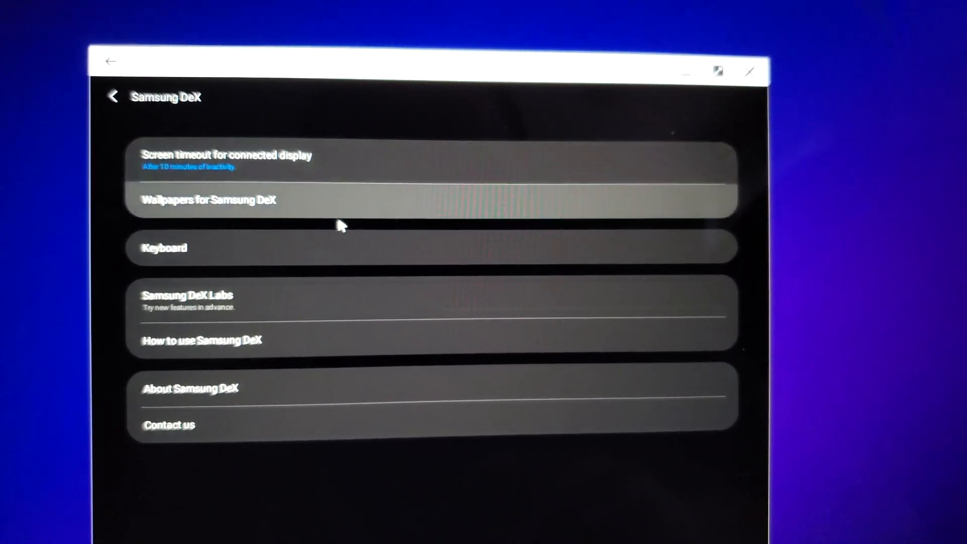
{"action": "left_click", "coordinate": [209, 200]}
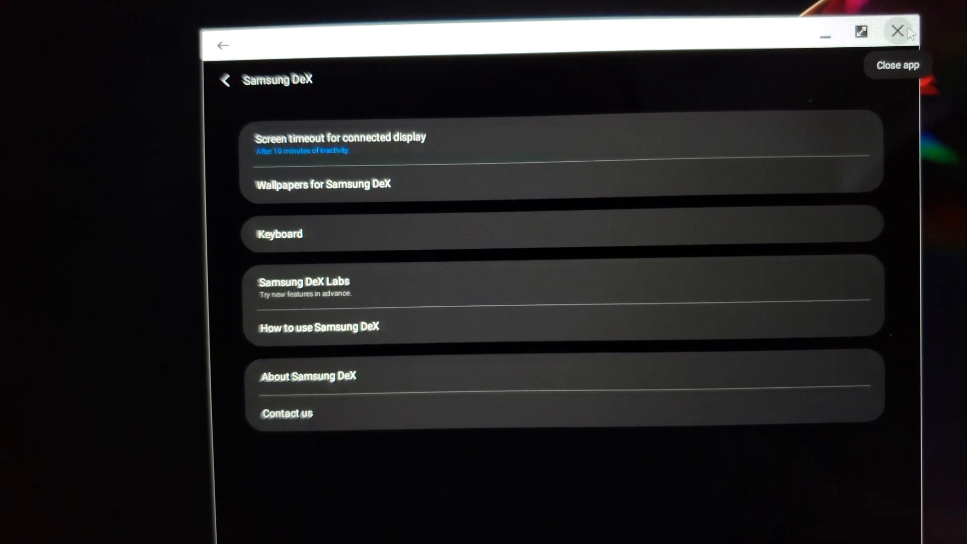
{"action": "left_click", "coordinate": [897, 31]}
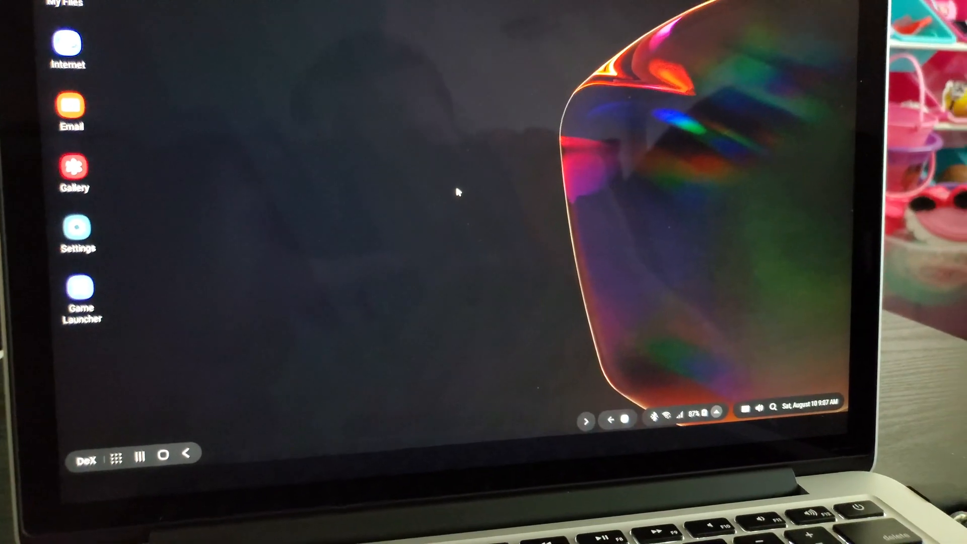